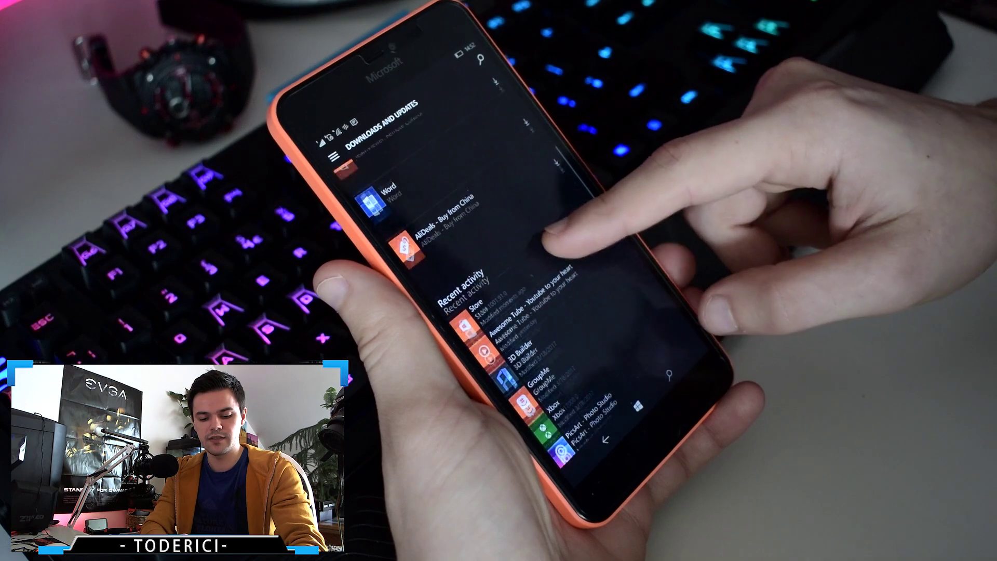
scroll(up, 3)
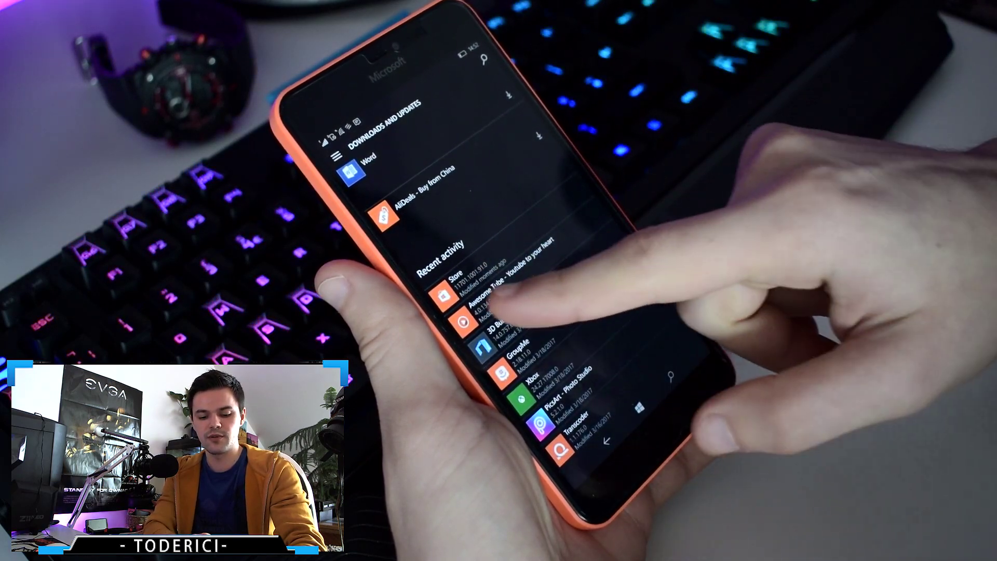